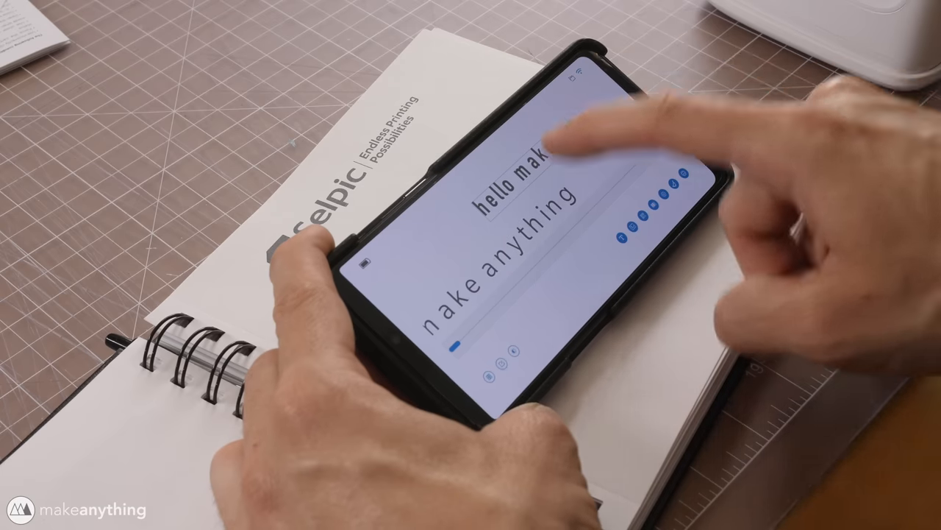
Step: Slice the mountain logo with 'Prepare to Print!' and view its toolpaths and build statistics
click(515, 198)
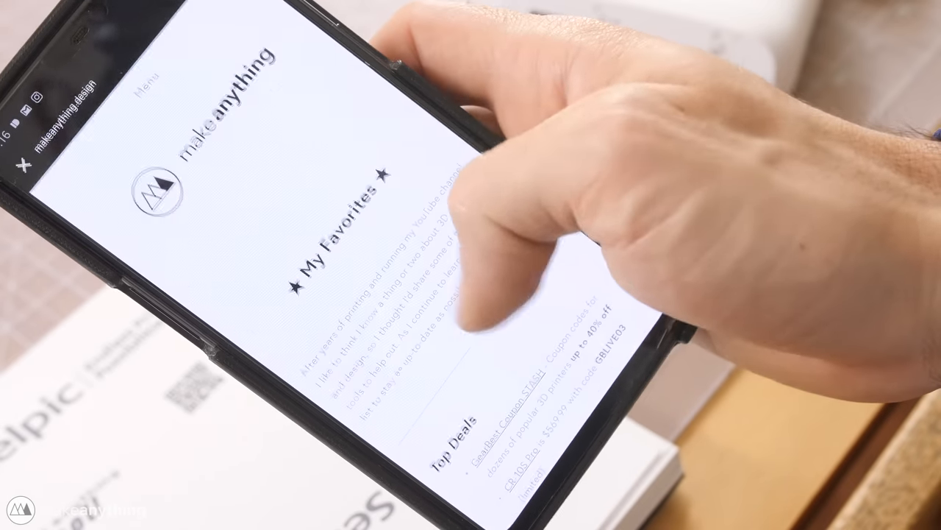
scroll(down, 3)
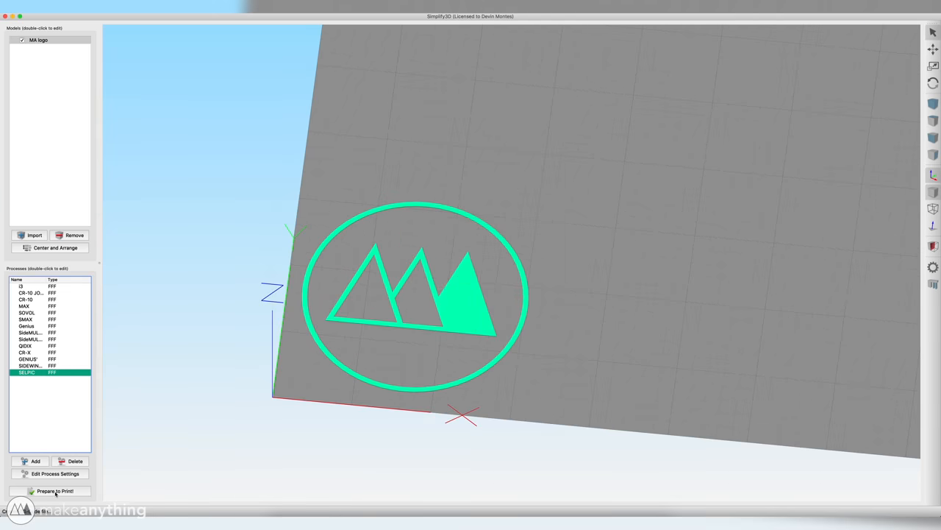
click(50, 492)
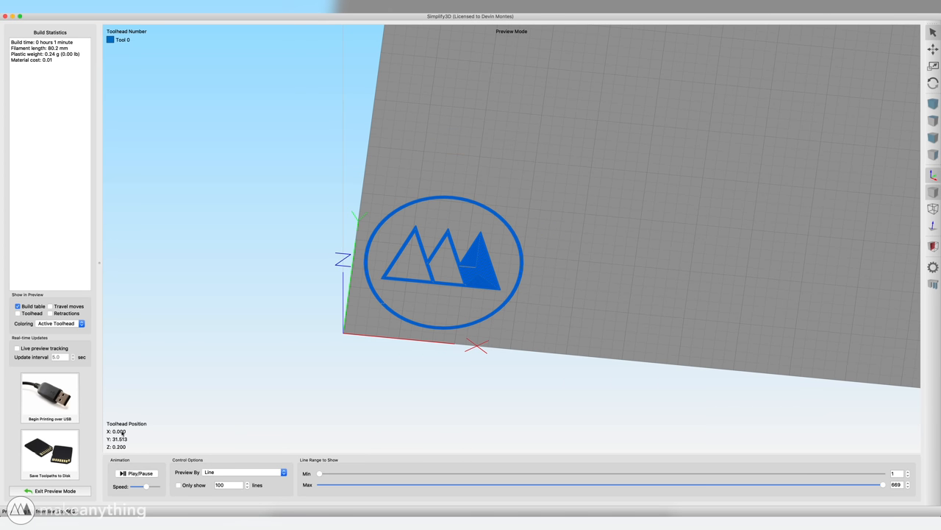